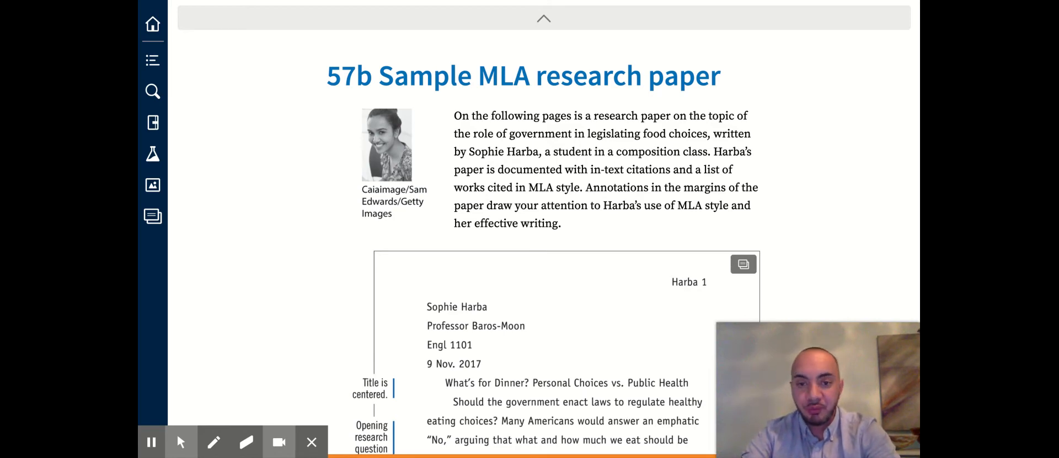
{"action": "scroll", "scroll_direction": "down", "scroll_amount": 3}
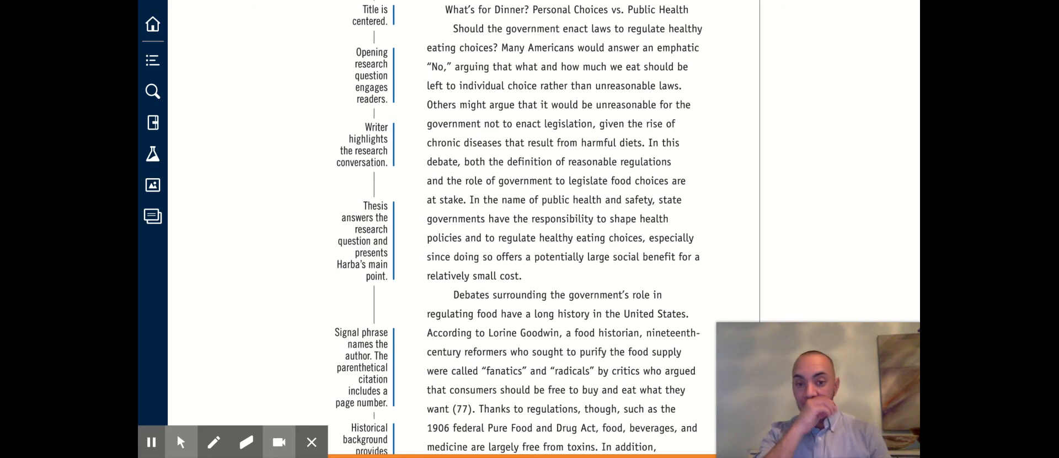
{"action": "mouse_move", "coordinate": [585, 251]}
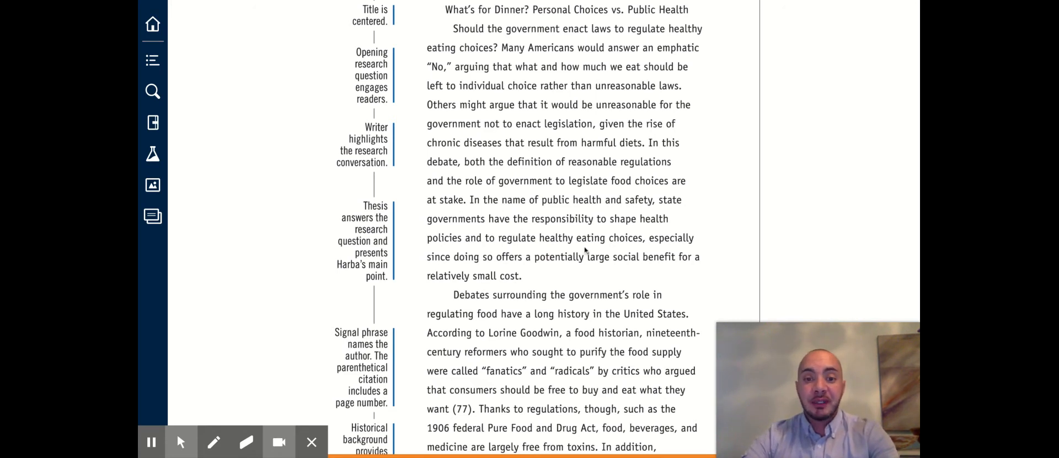
{"action": "mouse_move", "coordinate": [703, 283]}
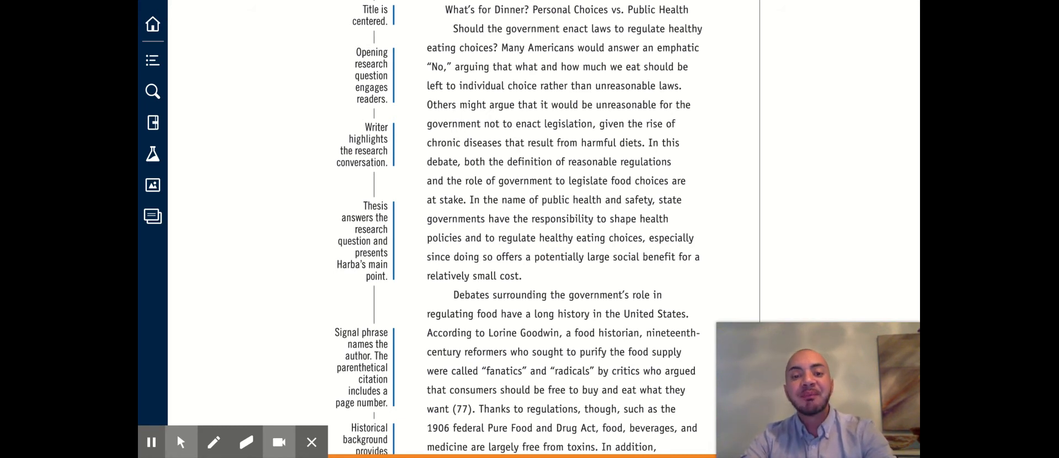
{"action": "scroll", "scroll_direction": "down", "scroll_amount": 3}
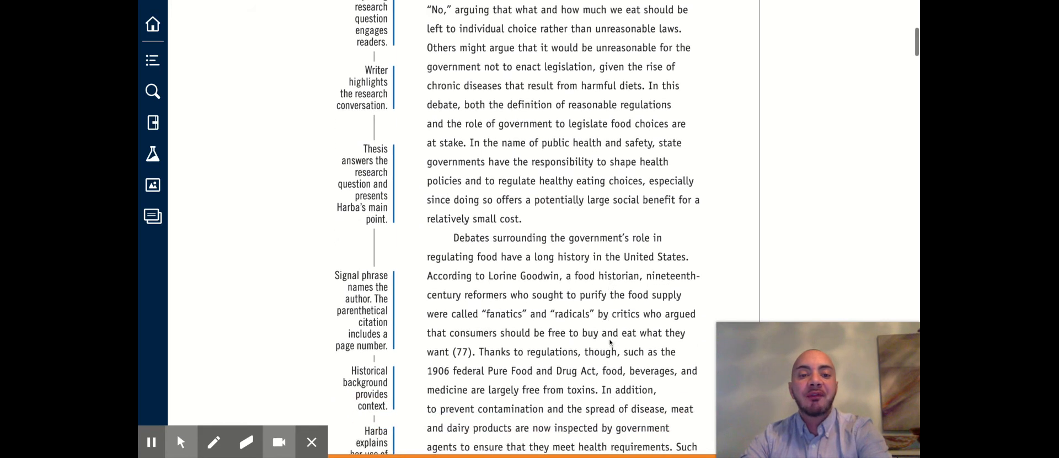
{"action": "scroll", "scroll_direction": "down", "scroll_amount": 3}
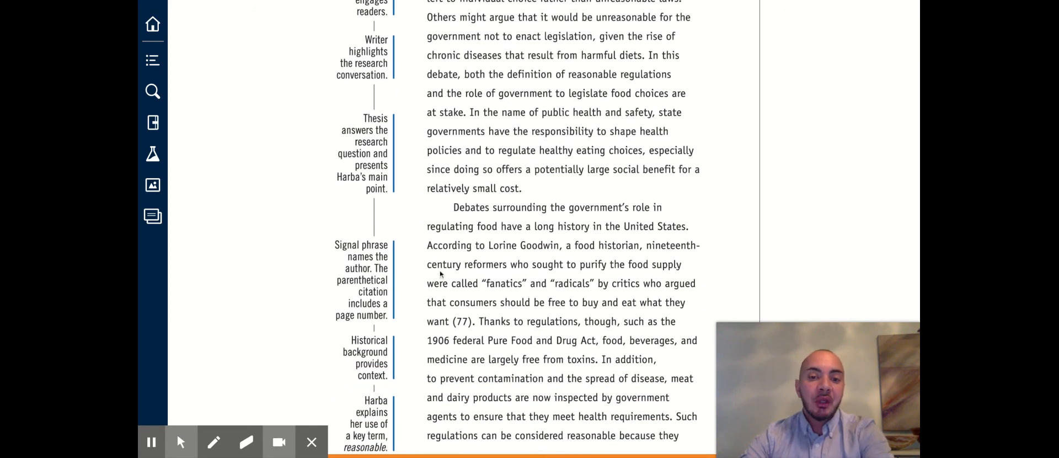
{"action": "mouse_move", "coordinate": [651, 226]}
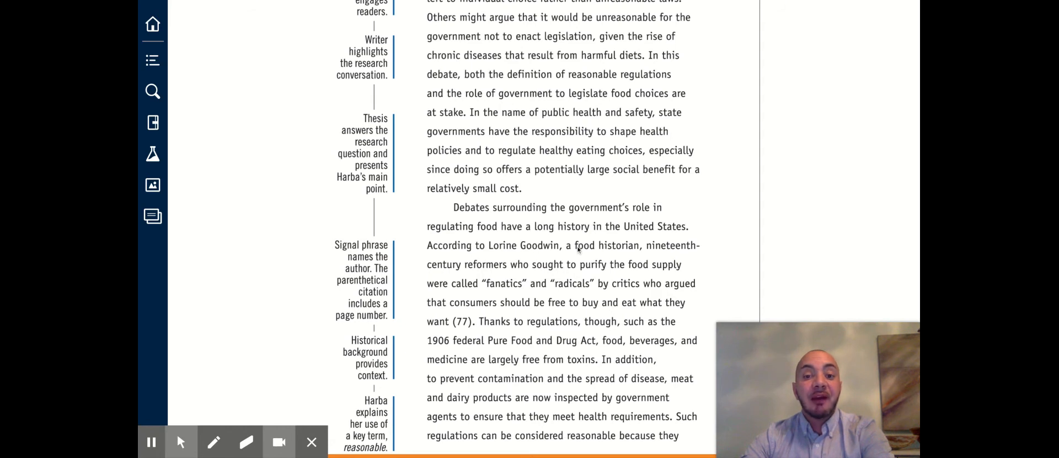
{"action": "scroll", "scroll_direction": "down", "scroll_amount": 3}
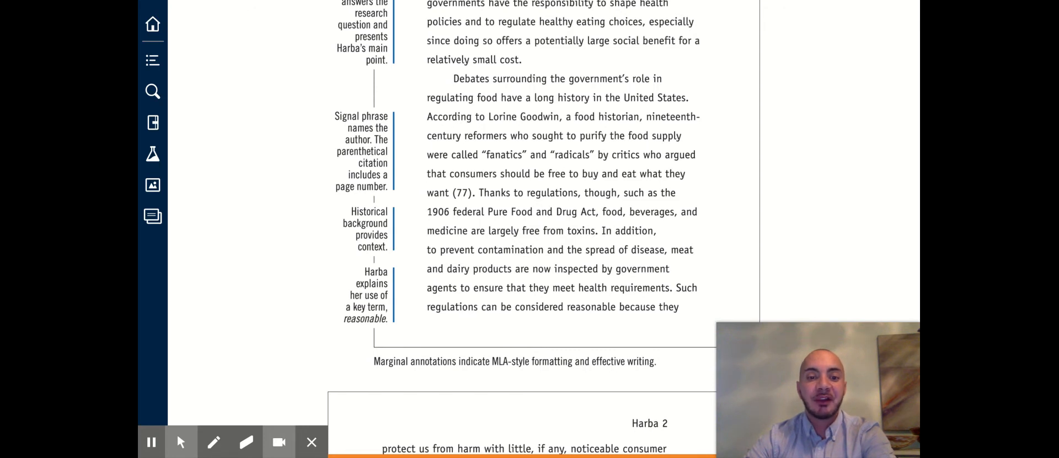
{"action": "scroll", "scroll_direction": "down", "scroll_amount": 3}
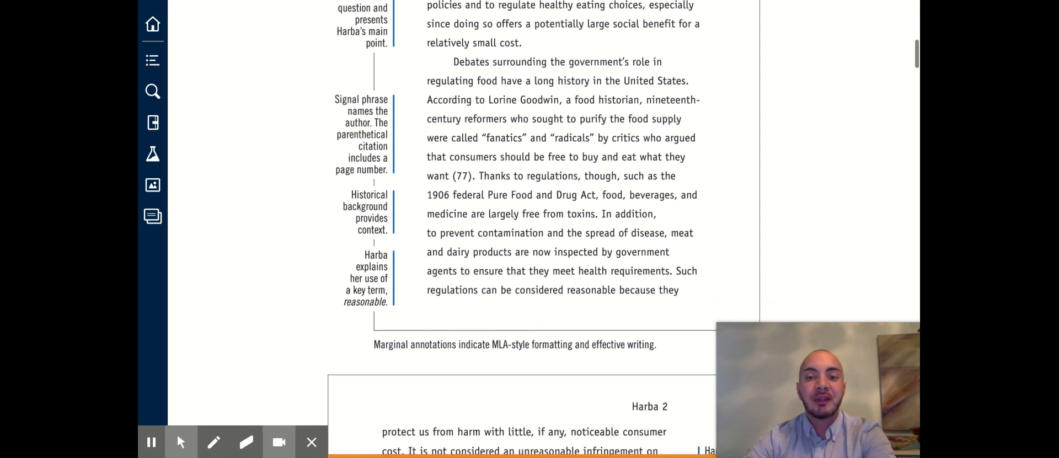
{"action": "scroll", "scroll_direction": "down", "scroll_amount": 3}
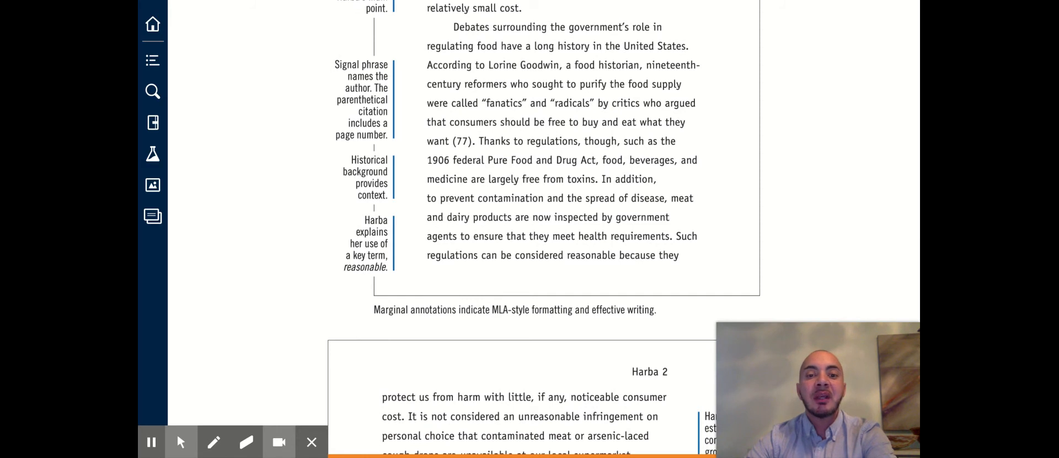
{"action": "scroll", "scroll_direction": "down", "scroll_amount": 3}
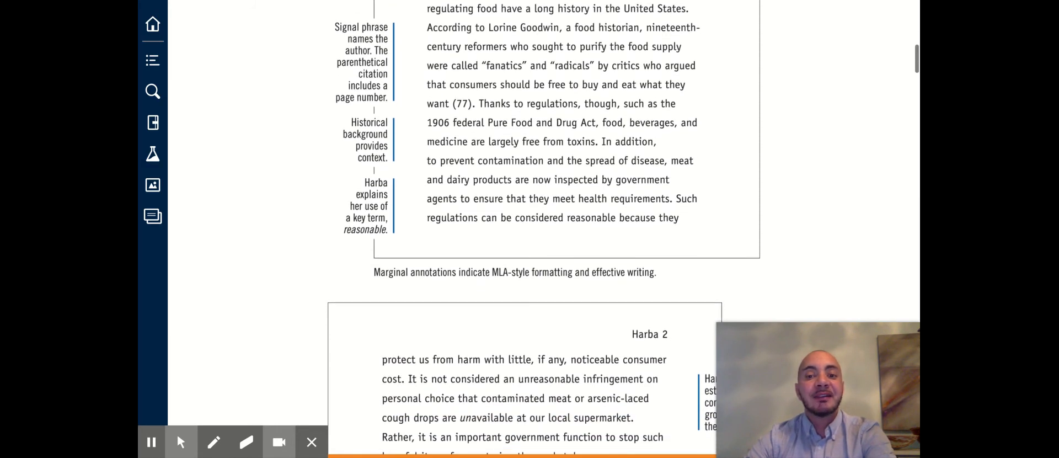
{"action": "scroll", "scroll_direction": "down", "scroll_amount": 3}
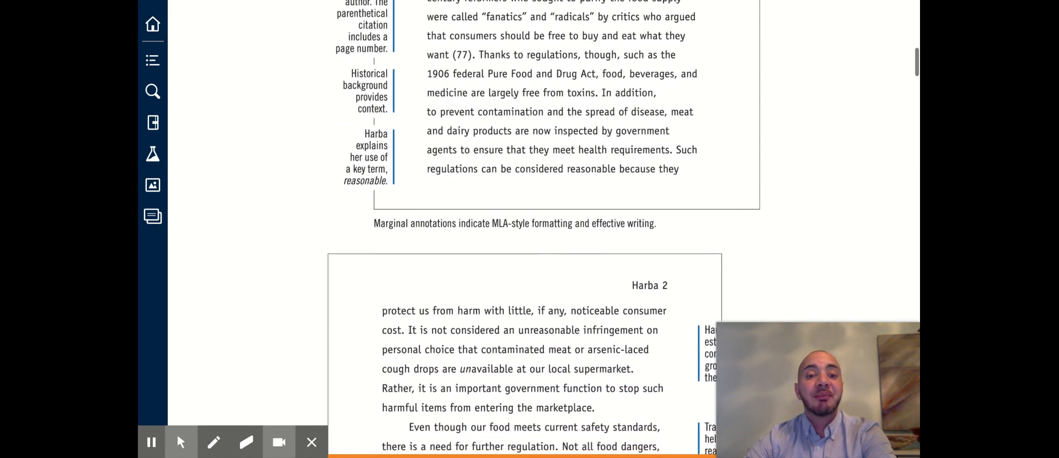
{"action": "scroll", "scroll_direction": "down", "scroll_amount": 3}
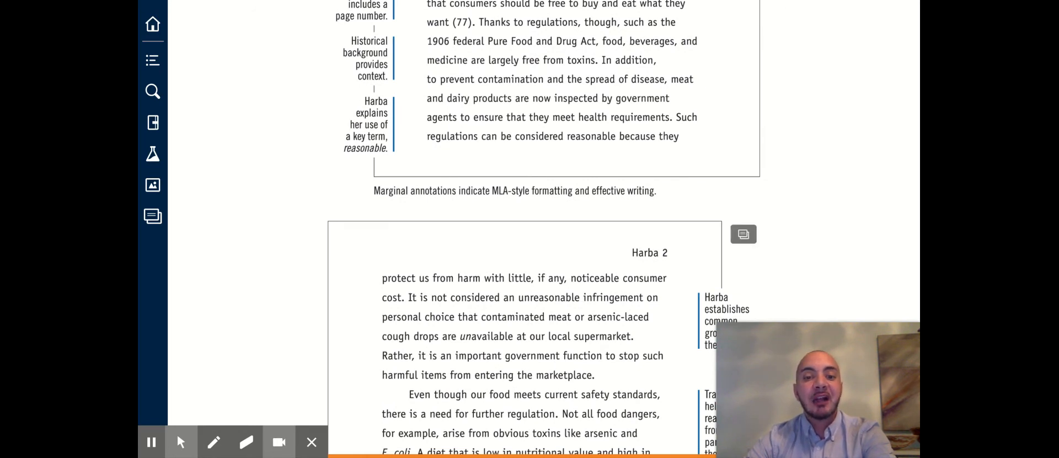
{"action": "scroll", "scroll_direction": "down", "scroll_amount": 3}
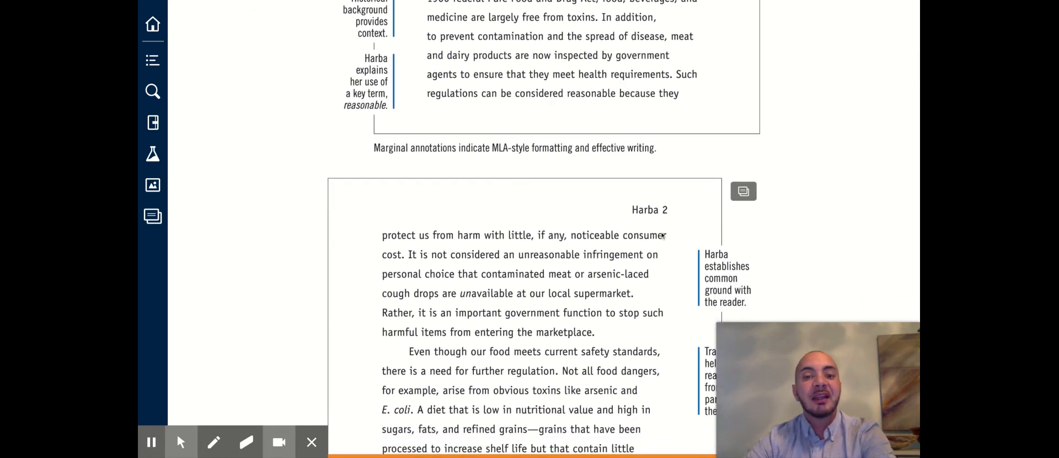
{"action": "mouse_move", "coordinate": [662, 328]}
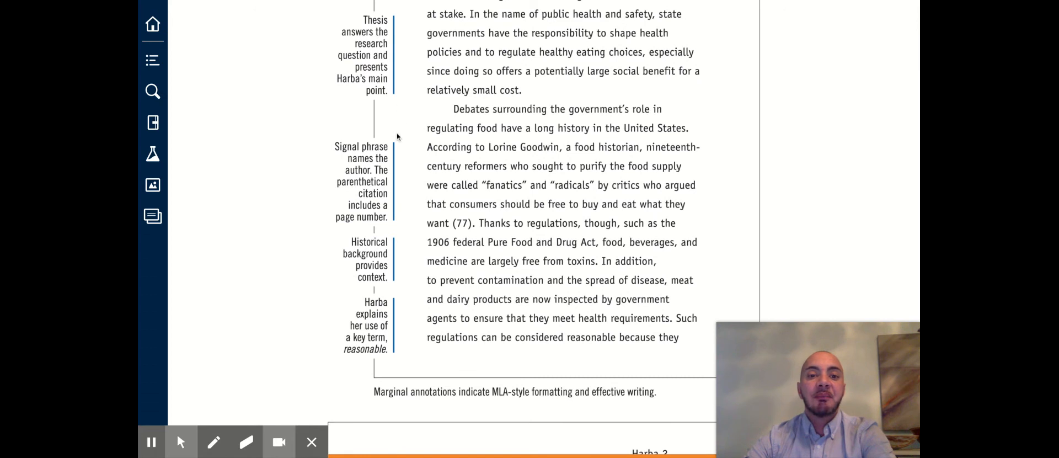
{"action": "mouse_move", "coordinate": [728, 124]}
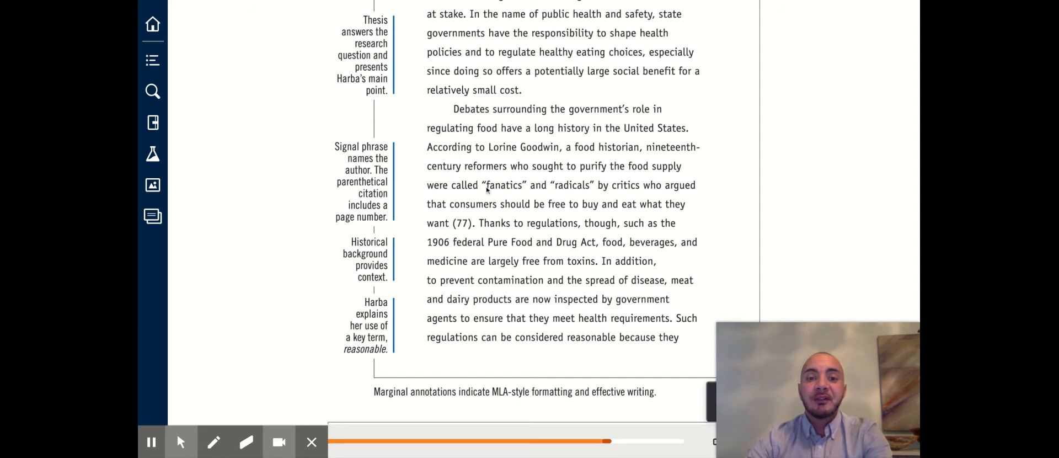
{"action": "mouse_move", "coordinate": [512, 234]}
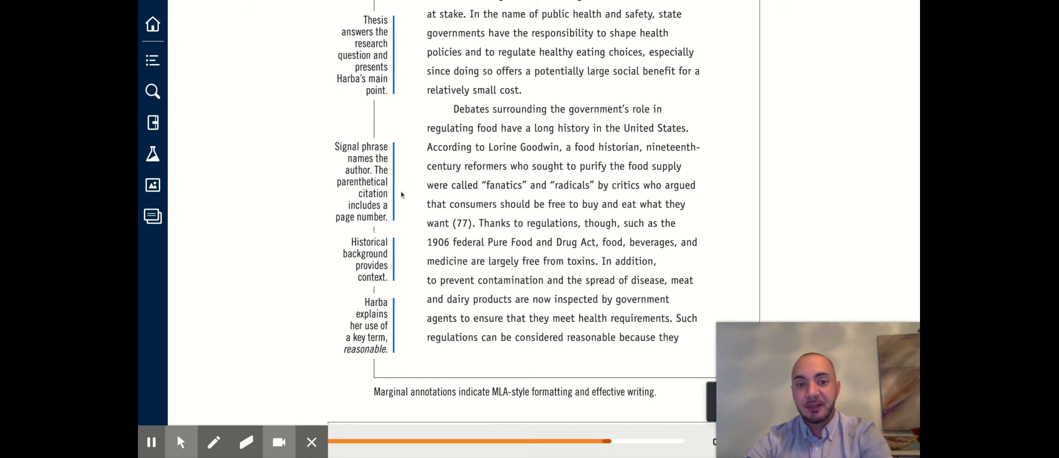
{"action": "mouse_move", "coordinate": [491, 221]}
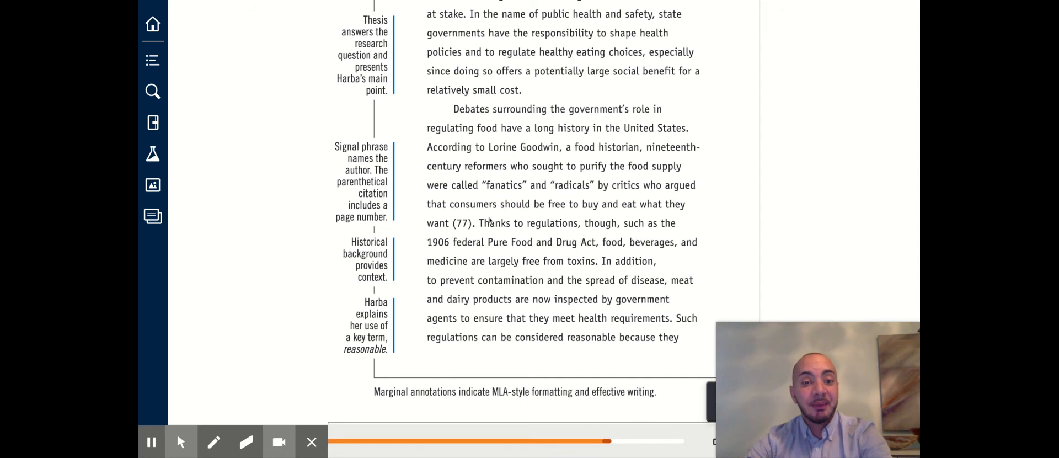
{"action": "mouse_move", "coordinate": [470, 232]}
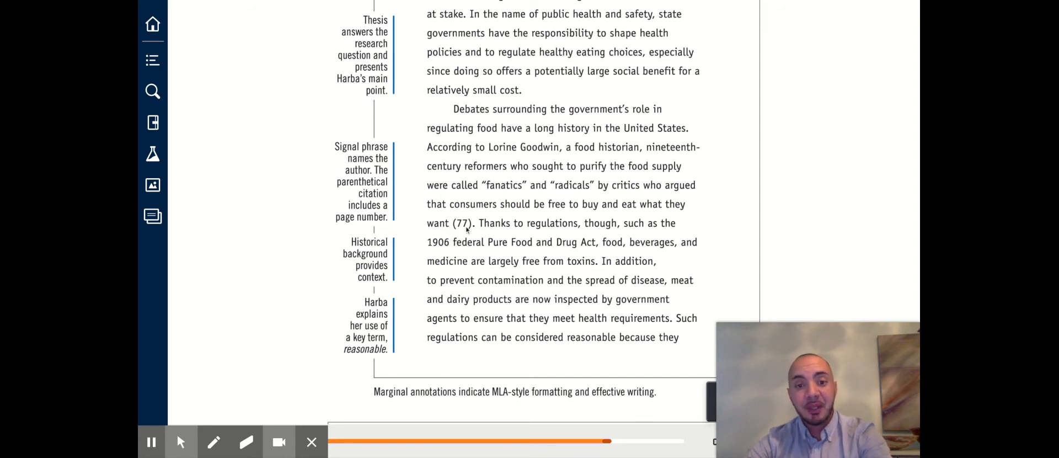
{"action": "mouse_move", "coordinate": [459, 233]}
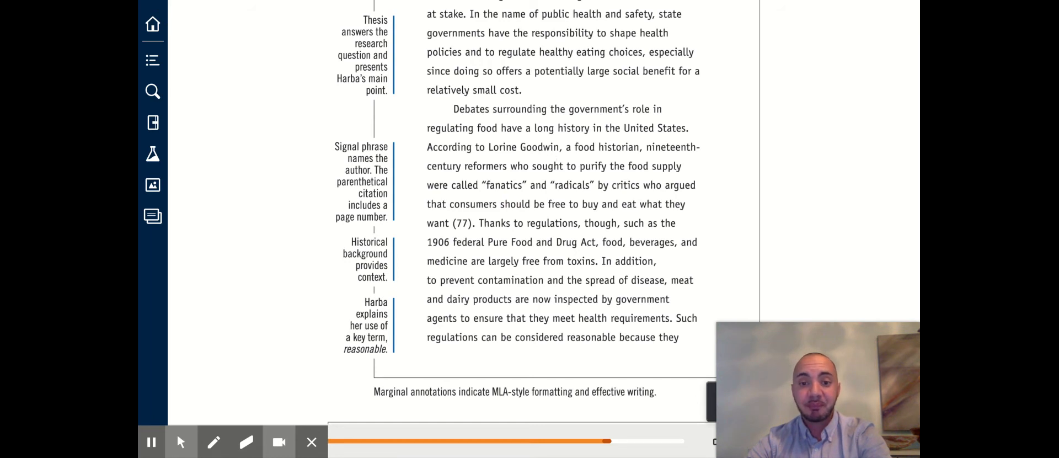
{"action": "scroll", "scroll_direction": "down", "scroll_amount": 3}
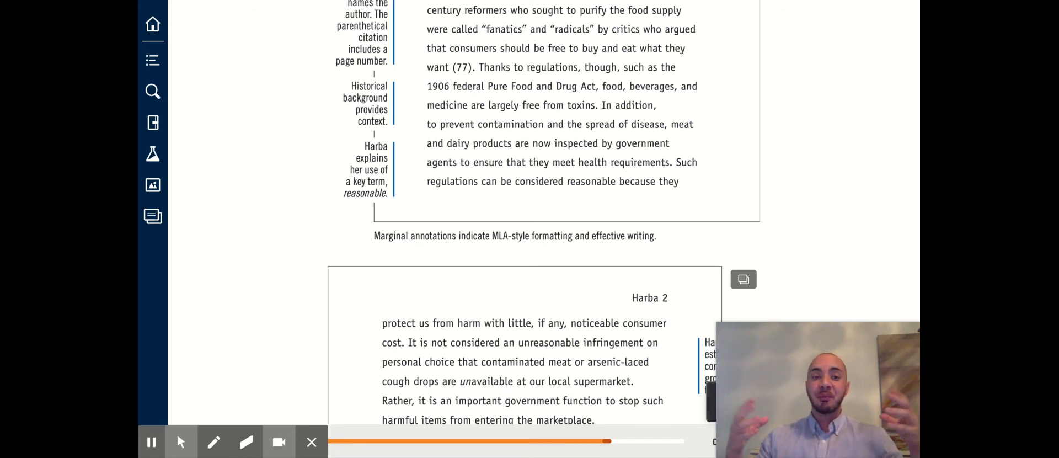
{"action": "scroll", "scroll_direction": "down", "scroll_amount": 3}
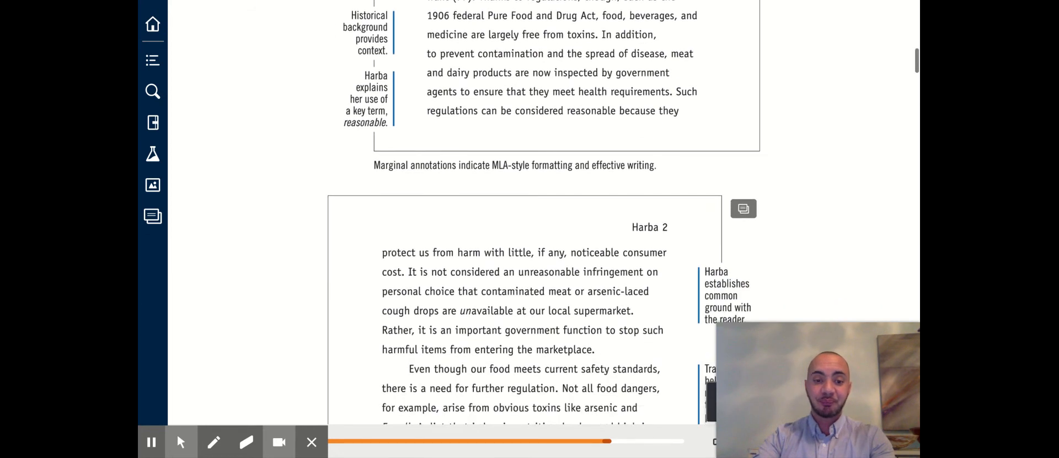
{"action": "scroll", "scroll_direction": "down", "scroll_amount": 3}
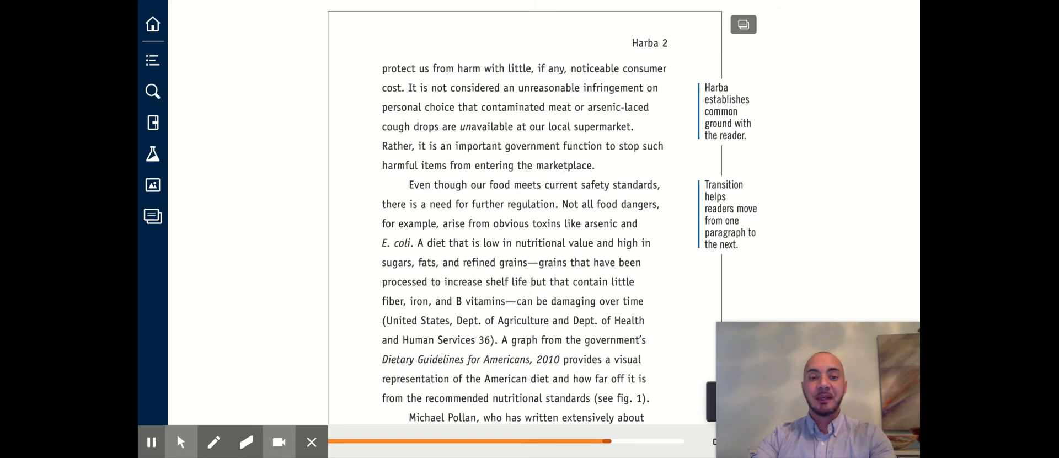
{"action": "scroll", "scroll_direction": "down", "scroll_amount": 3}
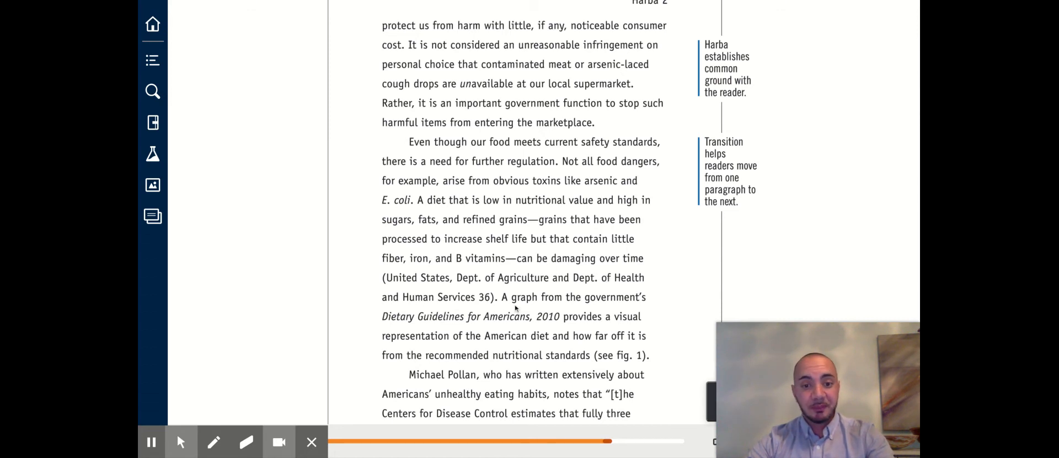
{"action": "mouse_move", "coordinate": [718, 274]}
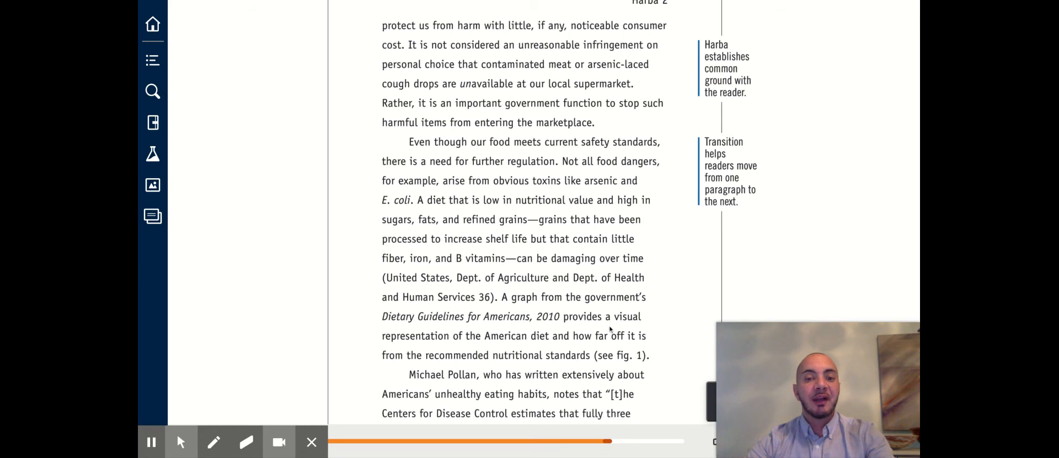
{"action": "mouse_move", "coordinate": [547, 351]}
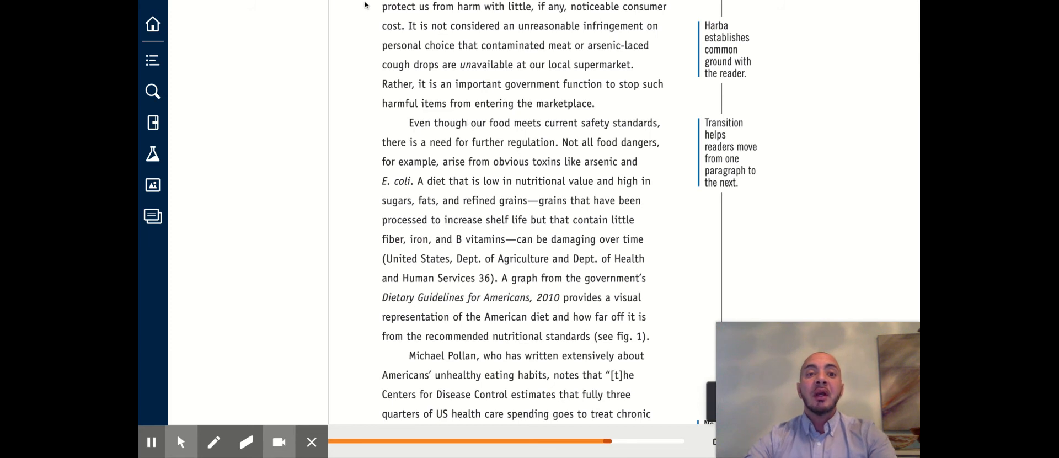
{"action": "mouse_move", "coordinate": [329, 162]}
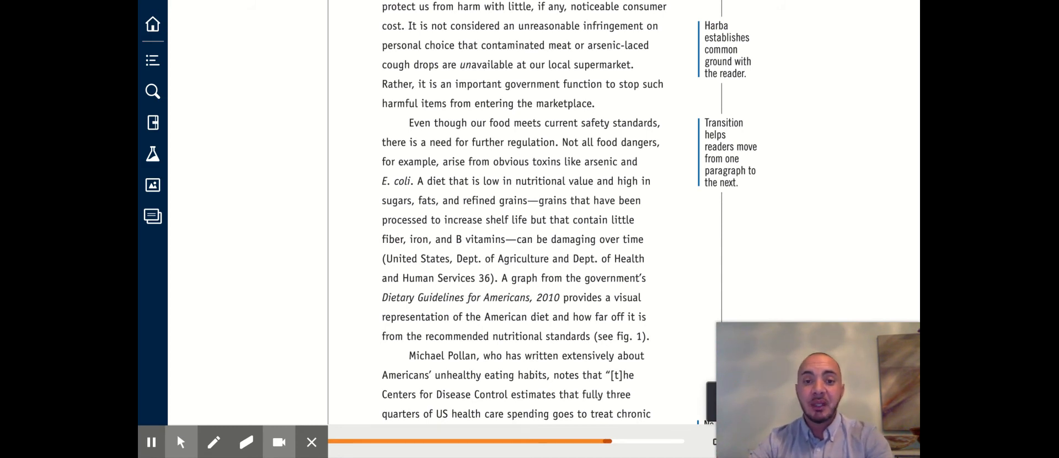
{"action": "mouse_move", "coordinate": [572, 191]}
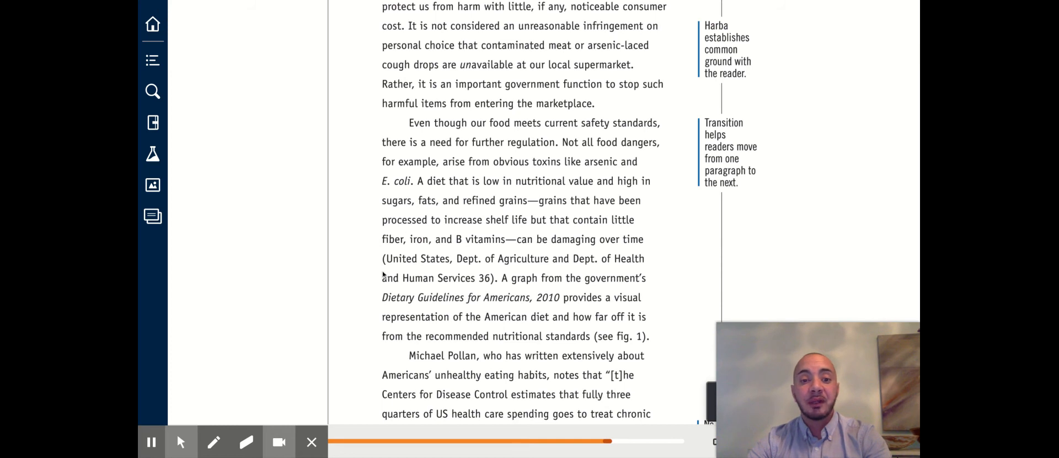
{"action": "mouse_move", "coordinate": [616, 271]}
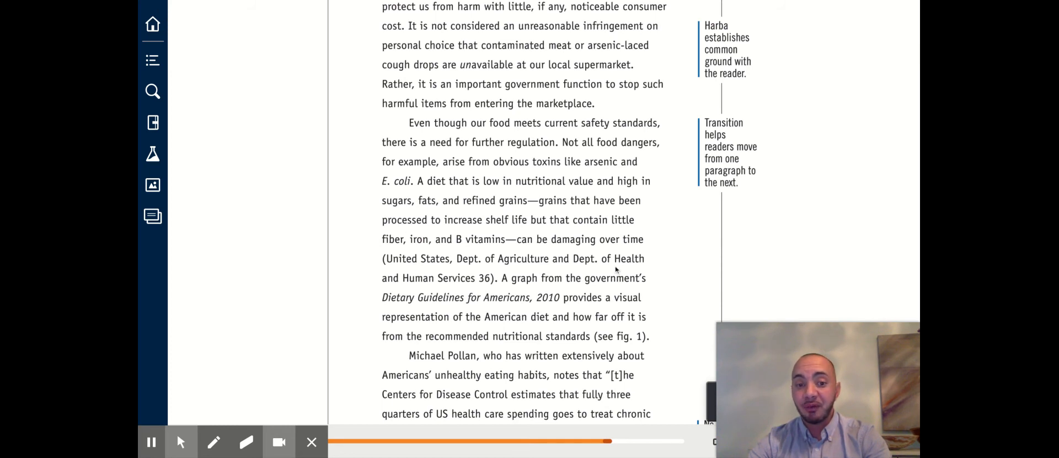
{"action": "mouse_move", "coordinate": [491, 283]}
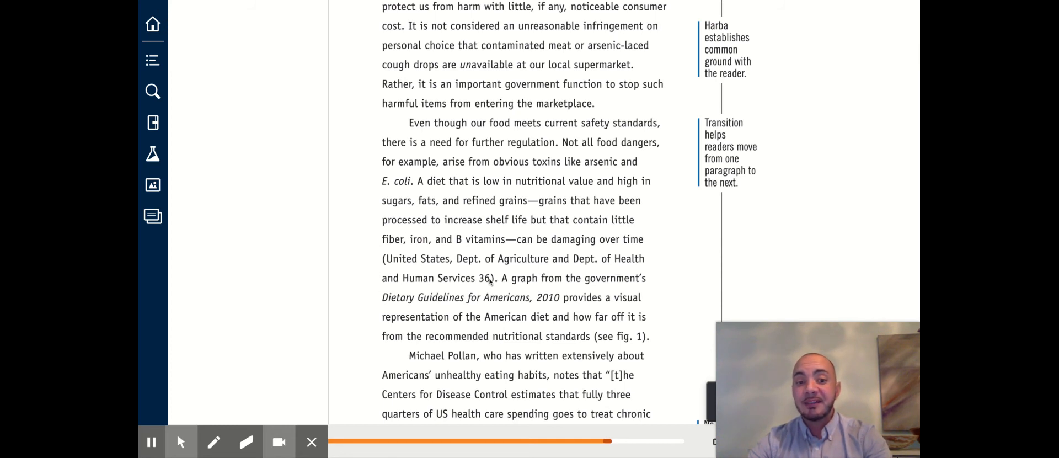
{"action": "mouse_move", "coordinate": [510, 299]}
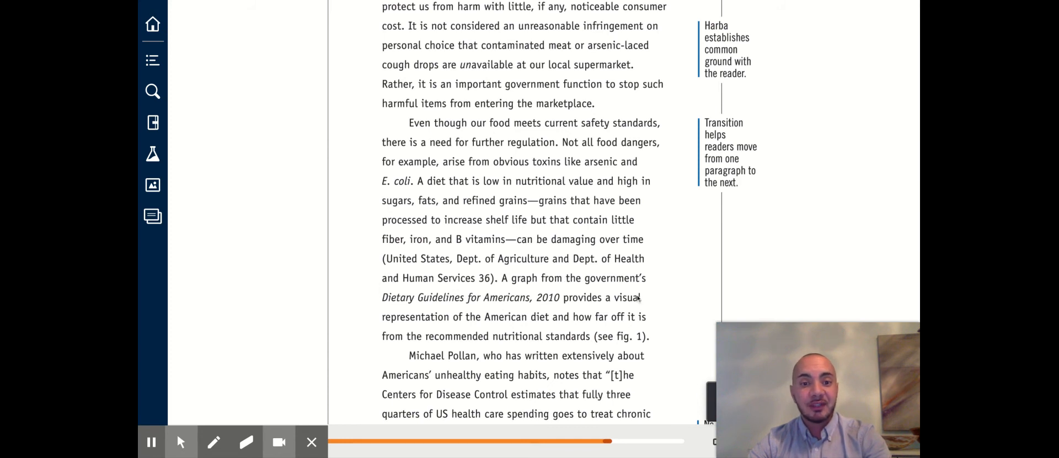
{"action": "mouse_move", "coordinate": [382, 259]}
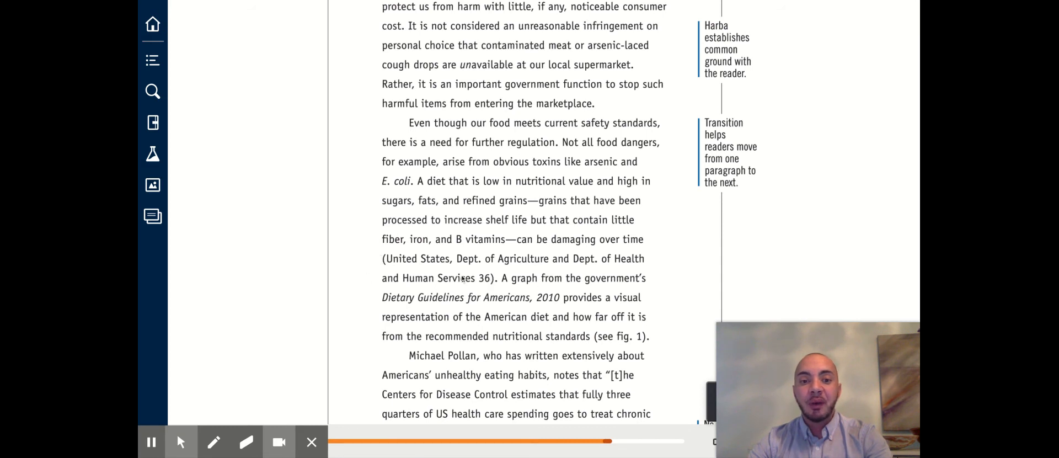
{"action": "mouse_move", "coordinate": [416, 248]}
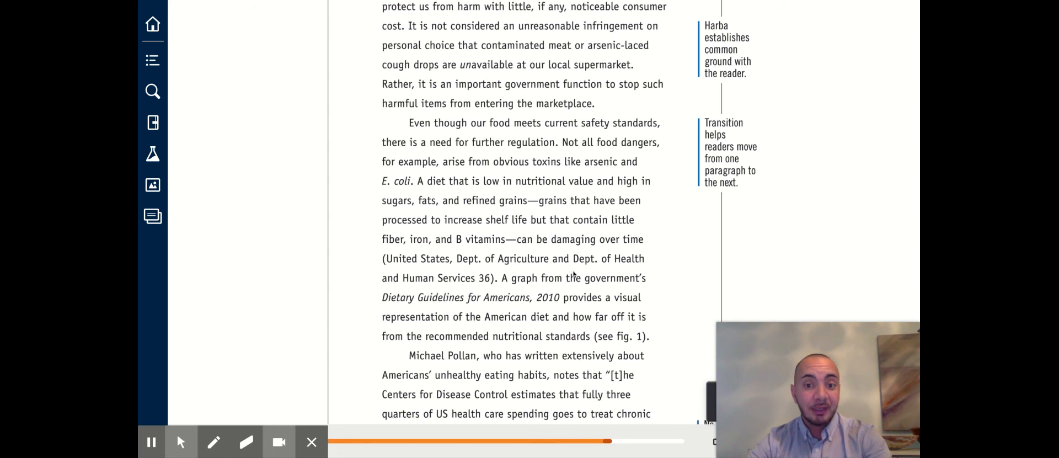
{"action": "mouse_move", "coordinate": [437, 293]}
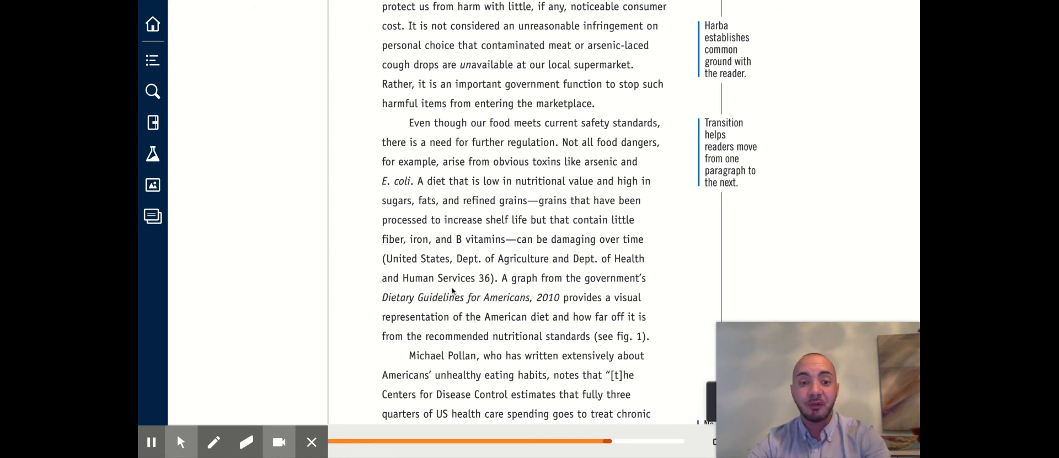
{"action": "mouse_move", "coordinate": [488, 269]}
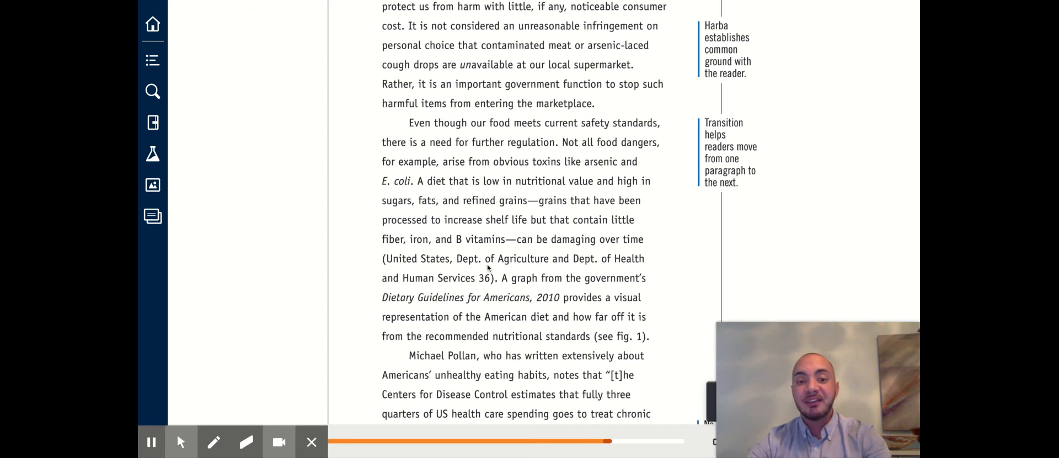
{"action": "mouse_move", "coordinate": [481, 283]}
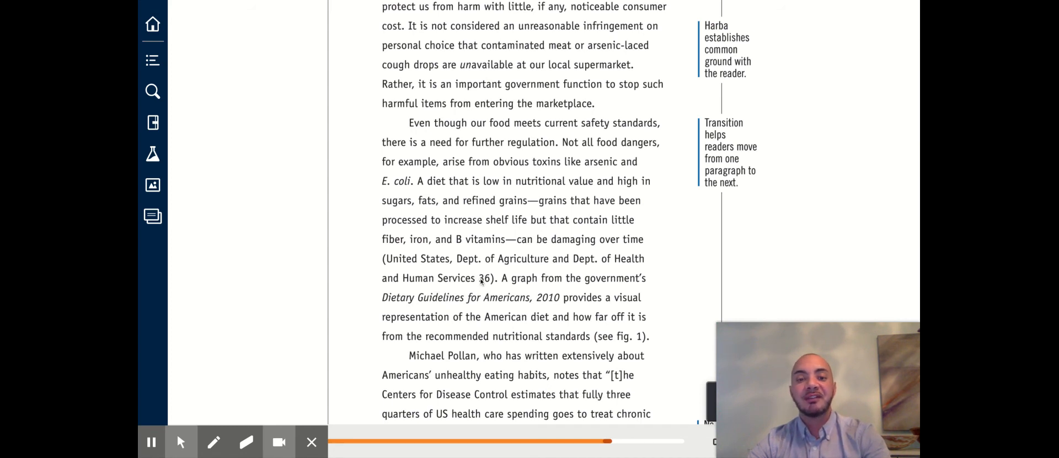
{"action": "mouse_move", "coordinate": [645, 312]}
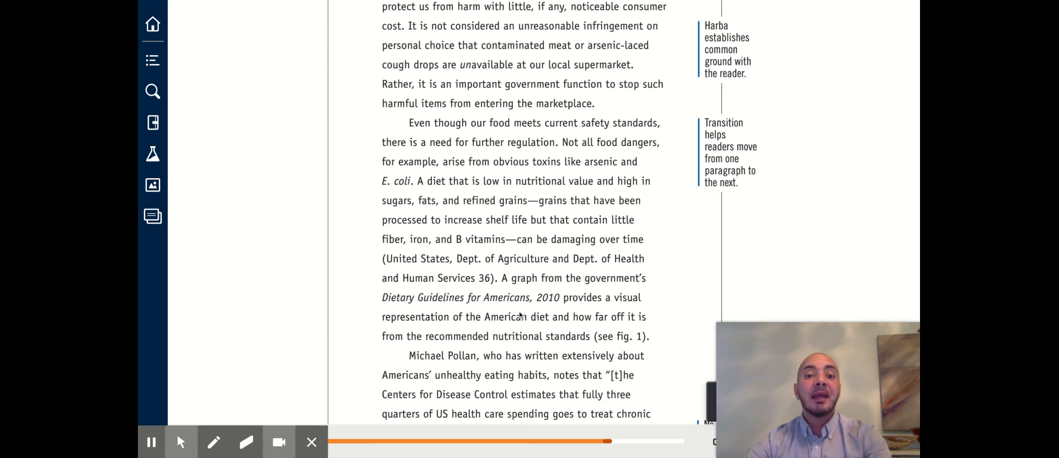
{"action": "mouse_move", "coordinate": [541, 345]}
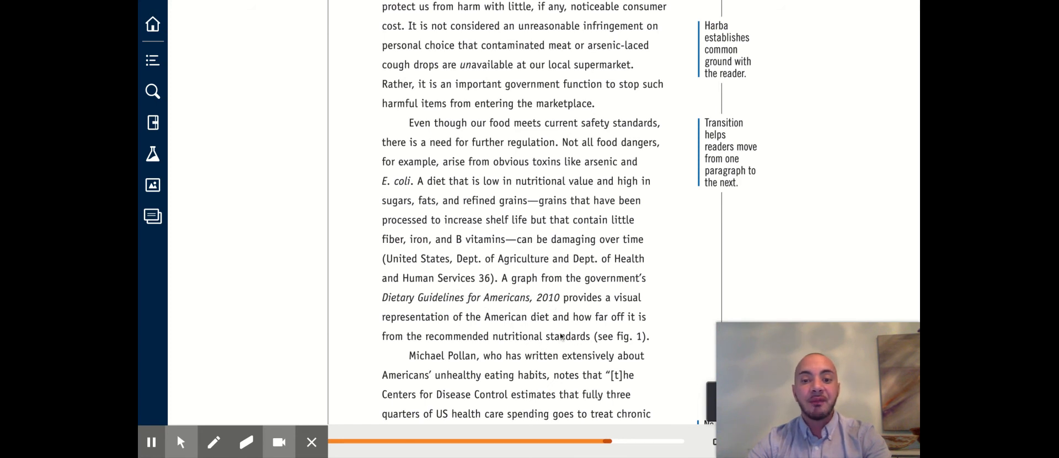
{"action": "mouse_move", "coordinate": [676, 343]}
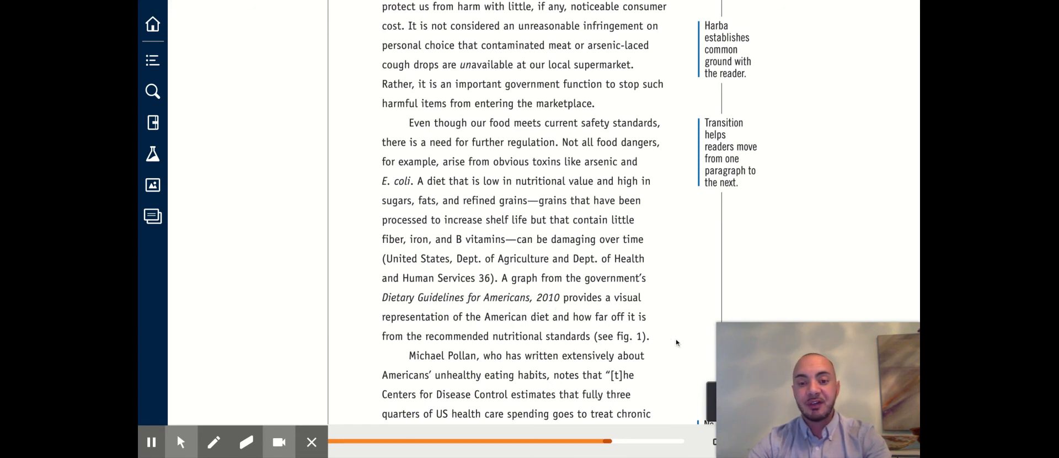
{"action": "mouse_move", "coordinate": [672, 338]}
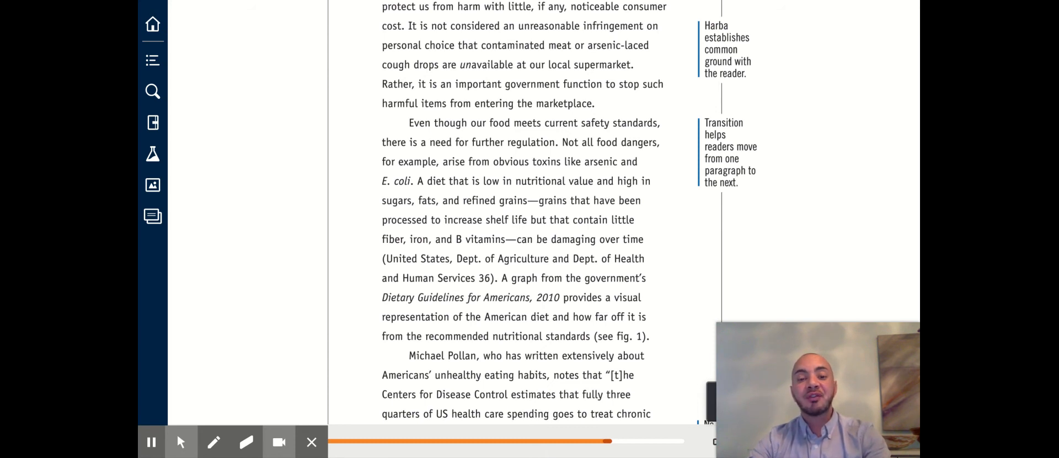
{"action": "scroll", "scroll_direction": "down", "scroll_amount": 3}
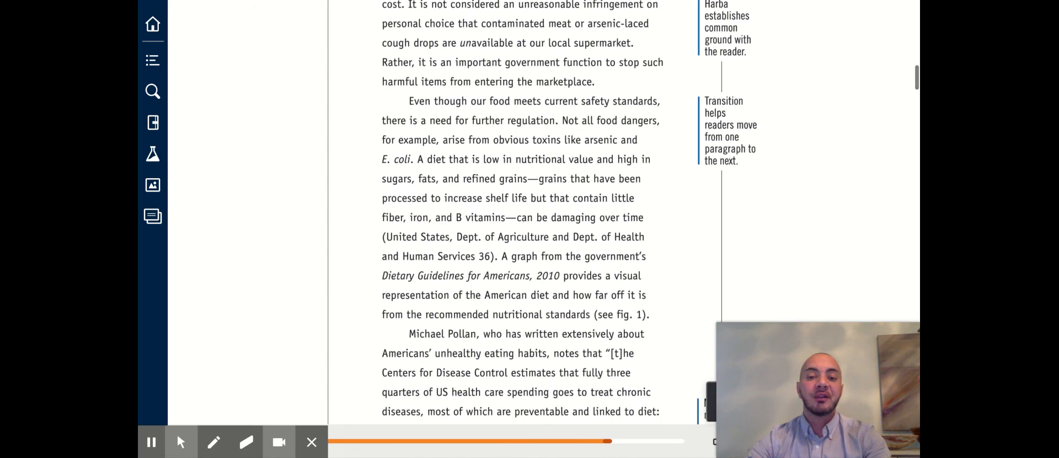
{"action": "scroll", "scroll_direction": "down", "scroll_amount": 3}
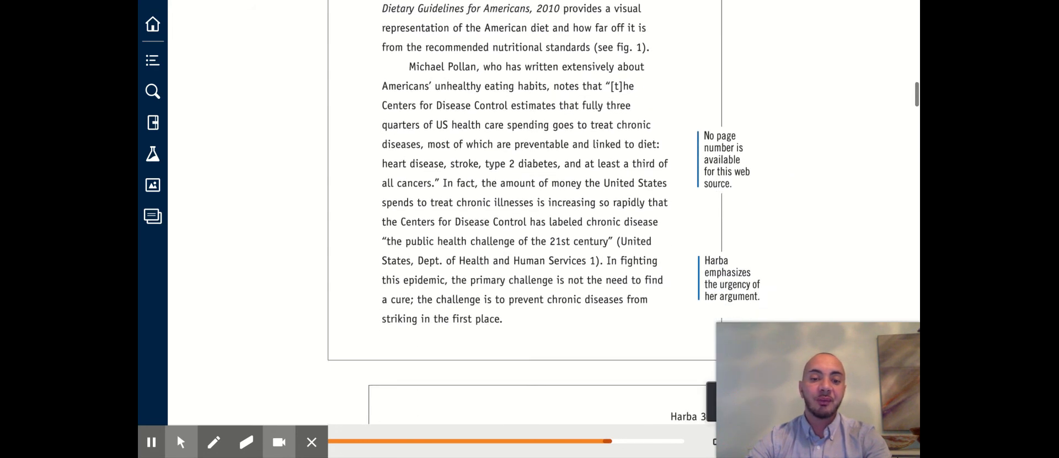
{"action": "scroll", "scroll_direction": "down", "scroll_amount": 3}
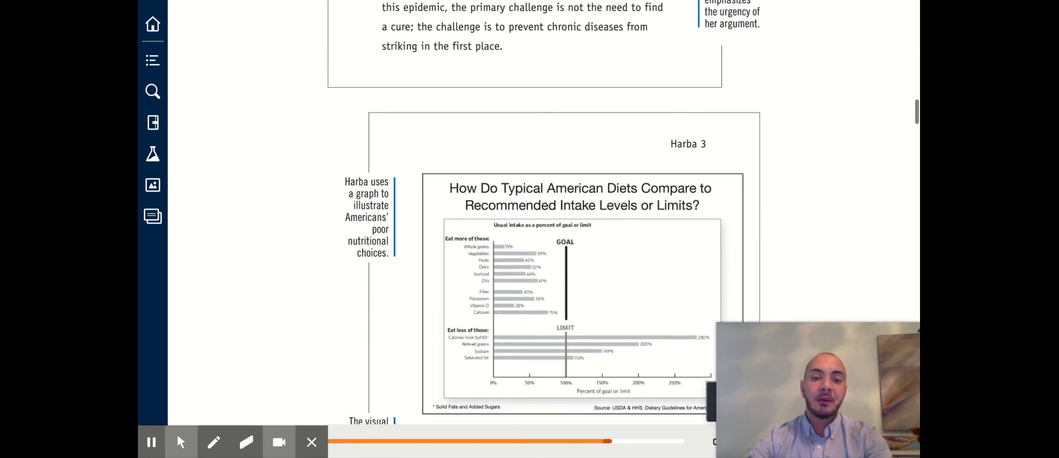
{"action": "scroll", "scroll_direction": "down", "scroll_amount": 3}
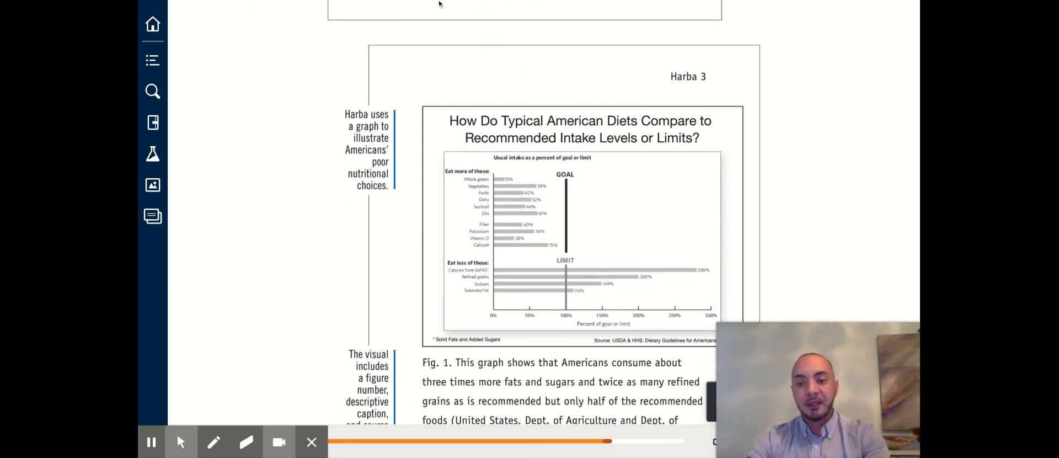
{"action": "mouse_move", "coordinate": [594, 244]}
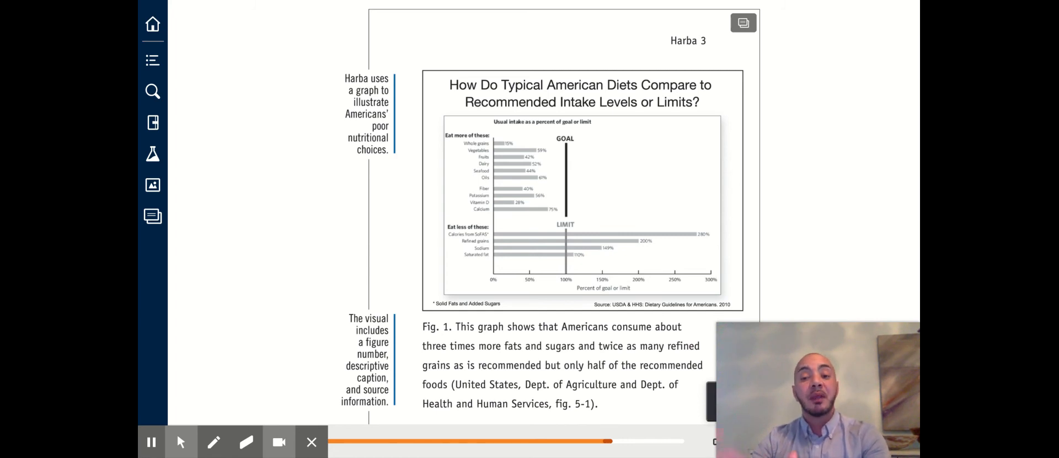
{"action": "scroll", "scroll_direction": "down", "scroll_amount": 3}
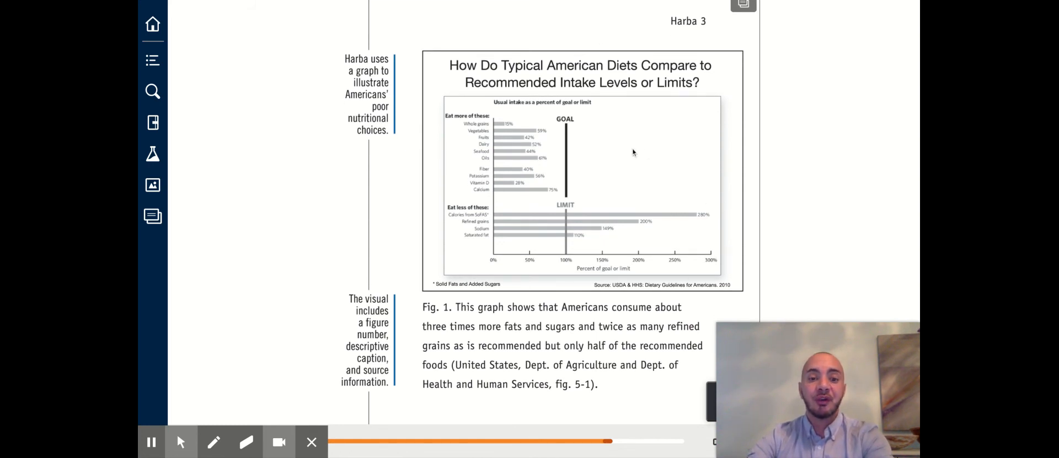
{"action": "mouse_move", "coordinate": [551, 150]}
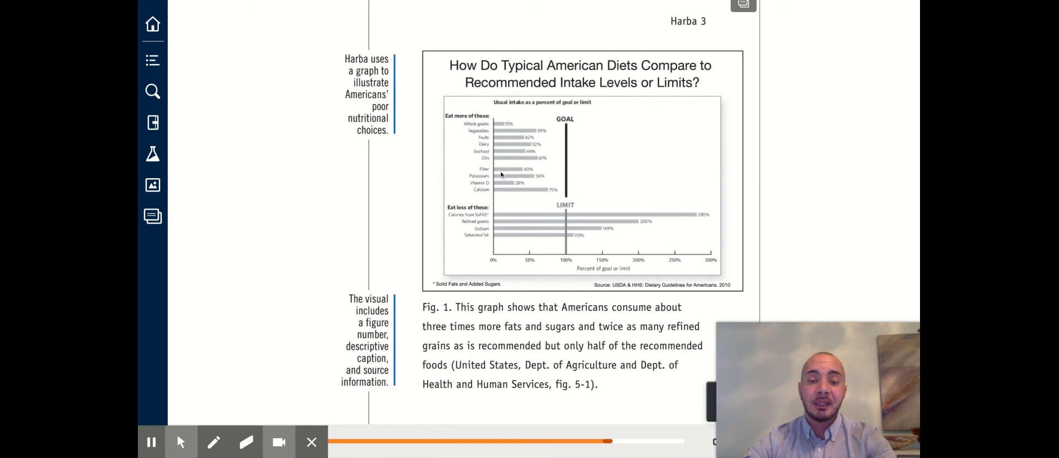
{"action": "mouse_move", "coordinate": [527, 399]}
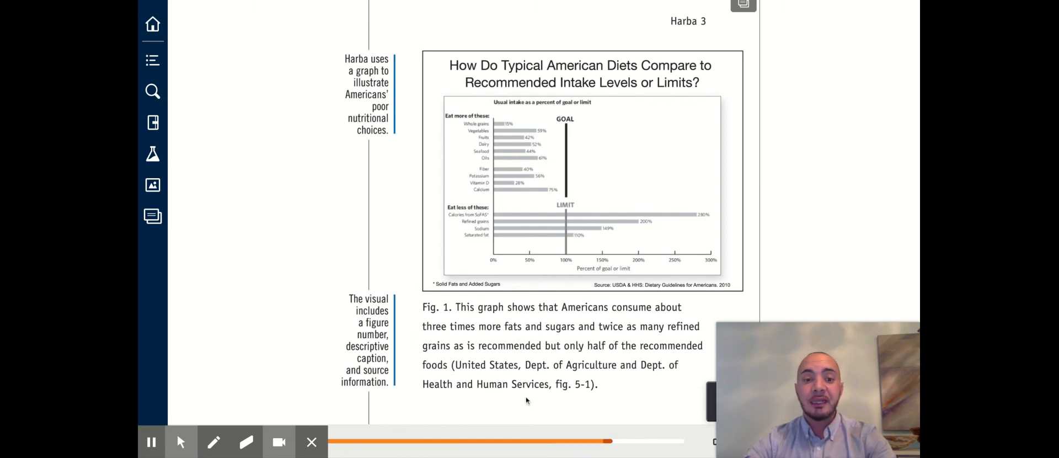
{"action": "mouse_move", "coordinate": [511, 198]}
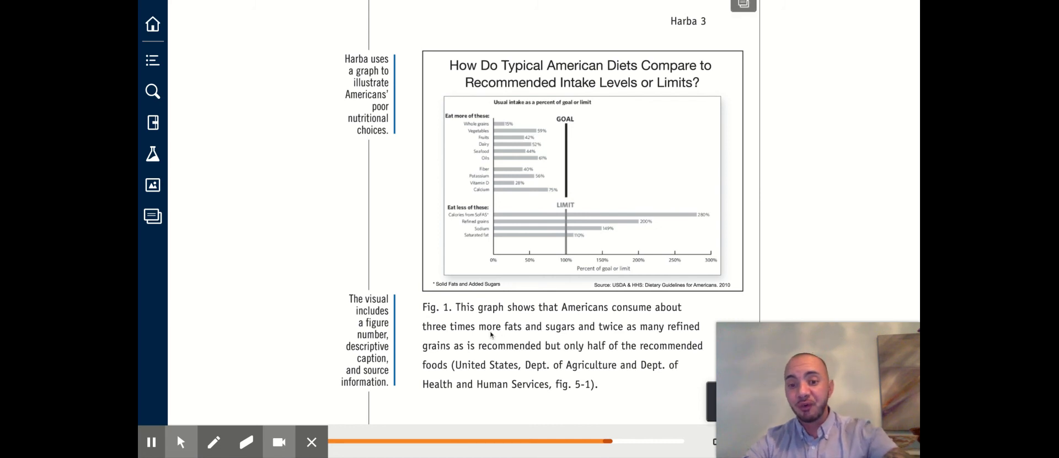
{"action": "scroll", "scroll_direction": "down", "scroll_amount": 3}
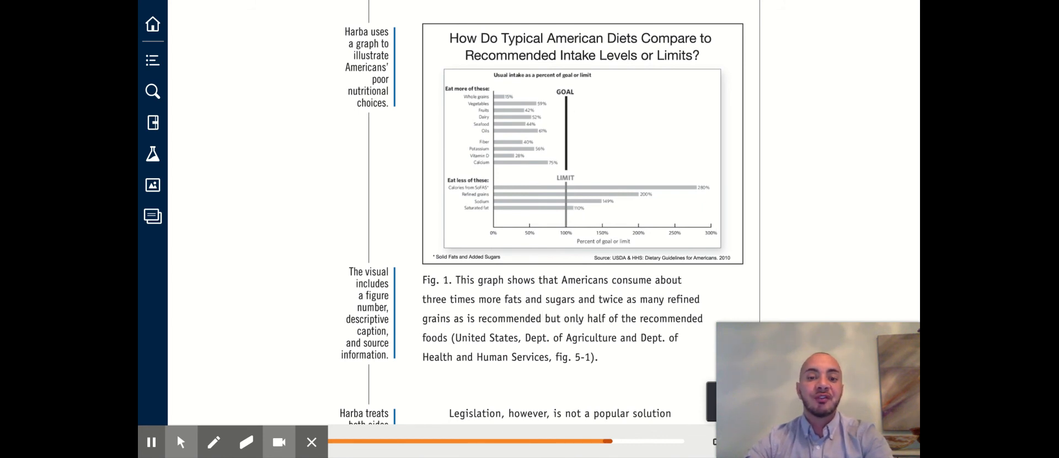
{"action": "mouse_move", "coordinate": [661, 351]}
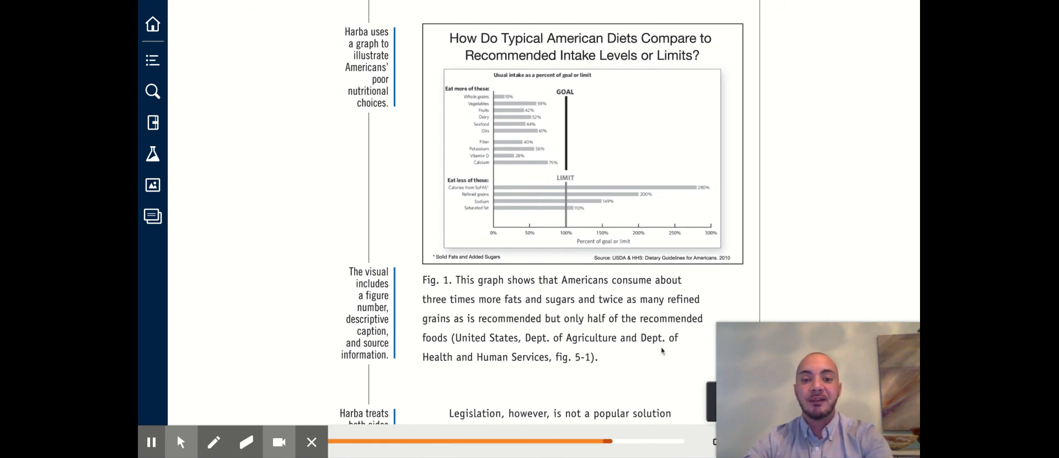
{"action": "mouse_move", "coordinate": [586, 342]}
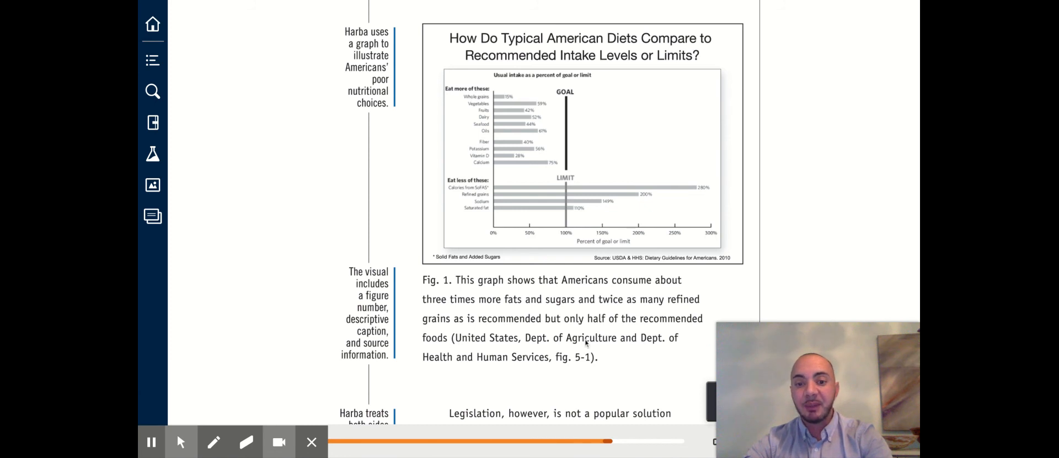
{"action": "mouse_move", "coordinate": [493, 346]}
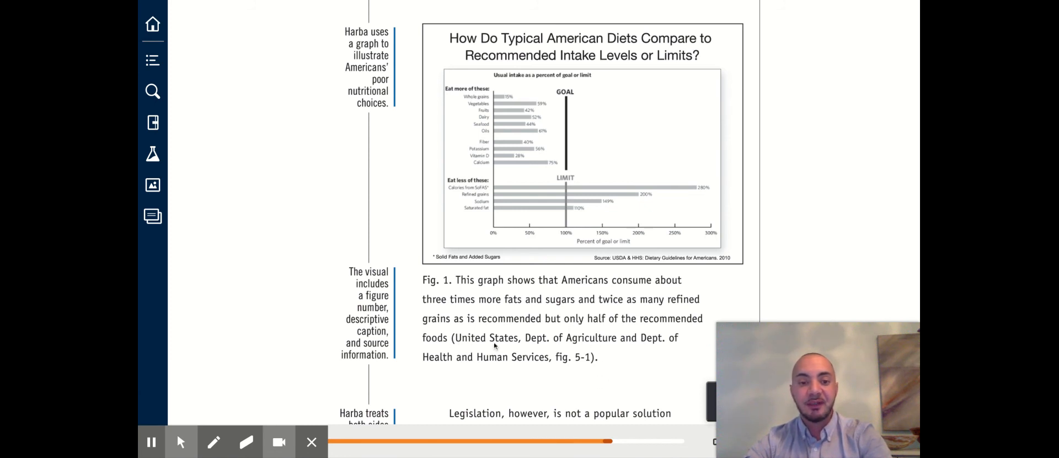
{"action": "mouse_move", "coordinate": [576, 375]}
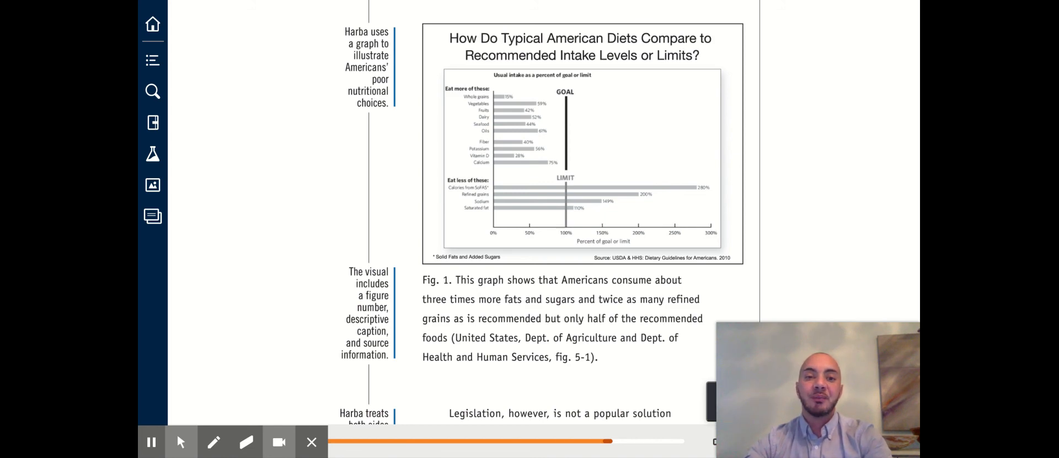
{"action": "scroll", "scroll_direction": "down", "scroll_amount": 3}
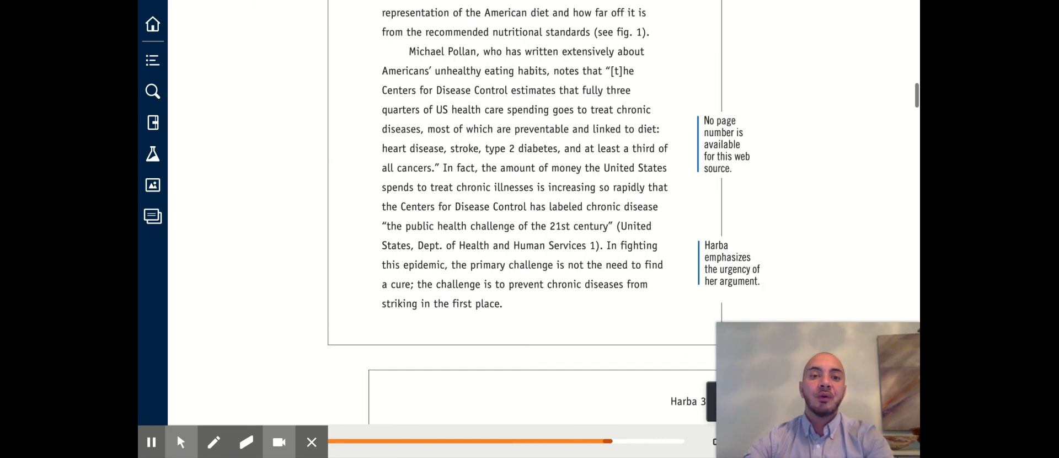